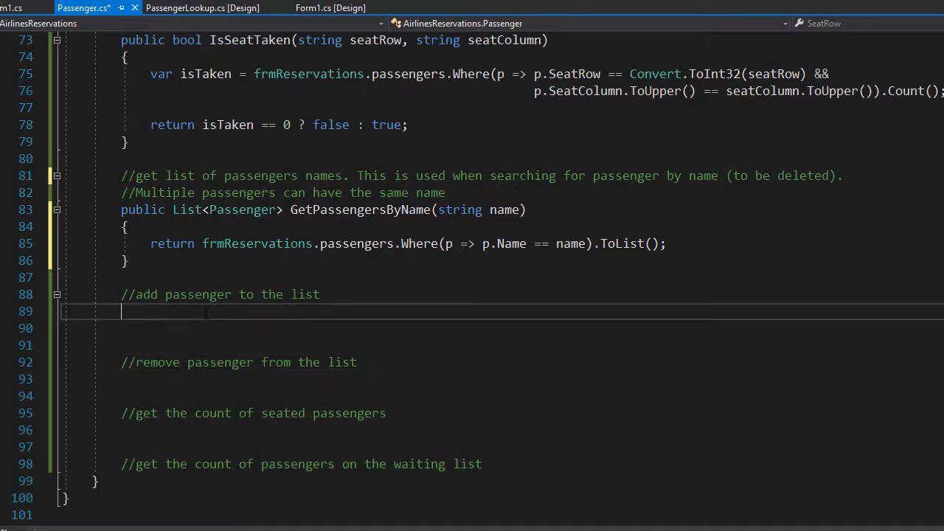
- Declare 'public void AddPassenger(Passenger passenger)' under the add-passenger comment
text(public)
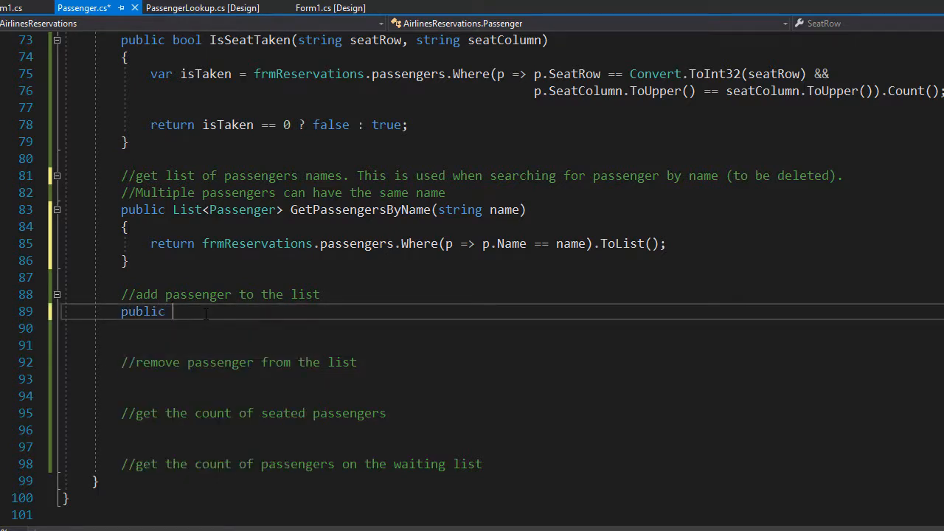
text(void)
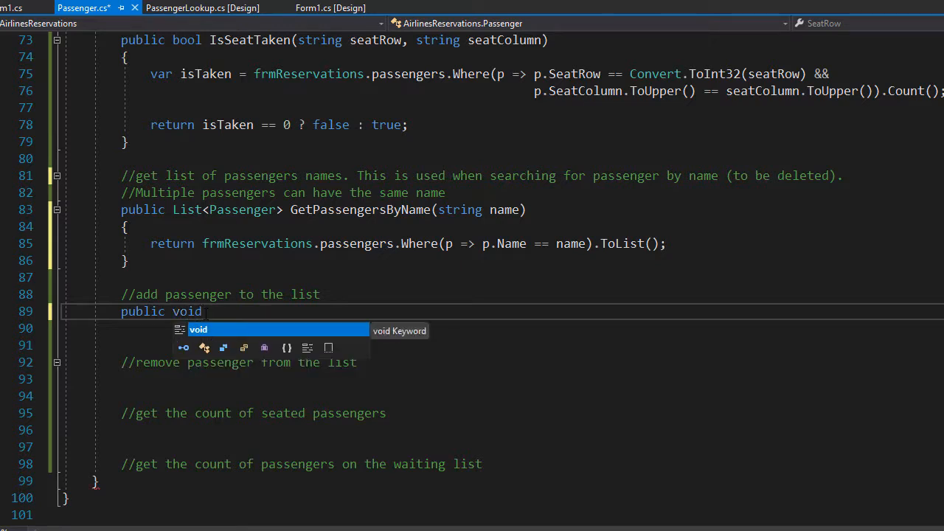
text(AddPassenger()
click(503, 329)
text({)
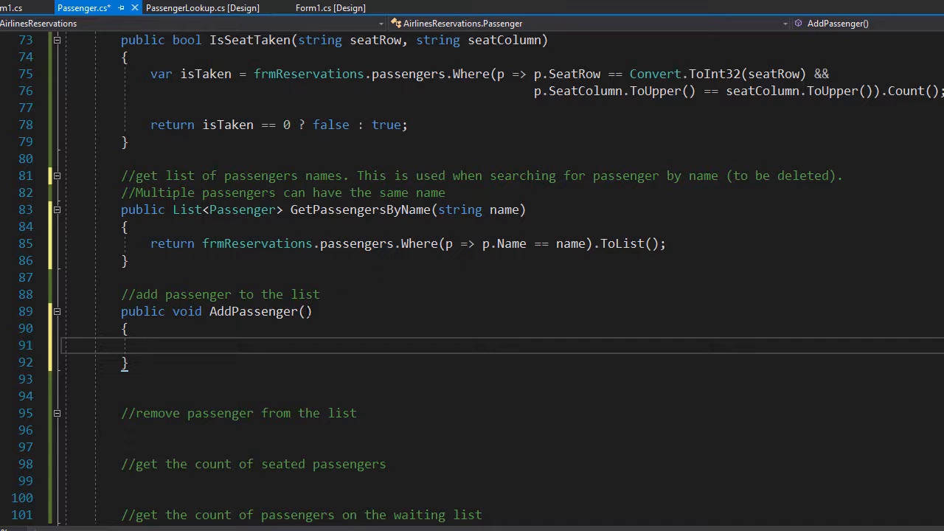
text(Passenger p)
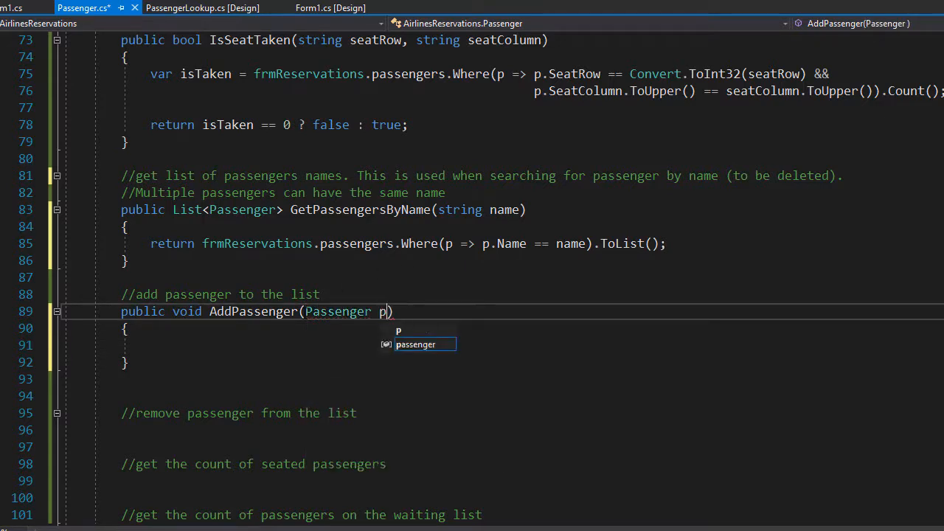
key(Tab)
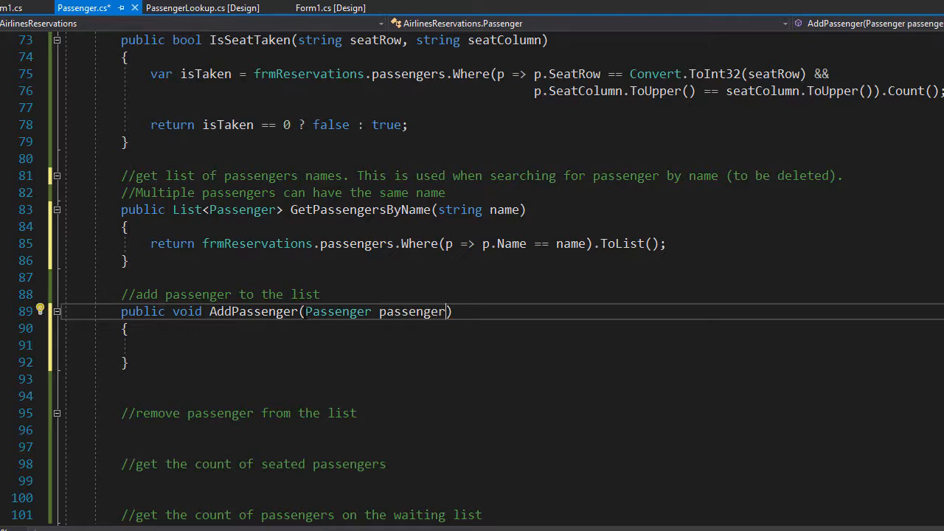
- Fill AddPassenger's body with 'frmReservations.passengers.Add(passenger);'
double_click(412, 311)
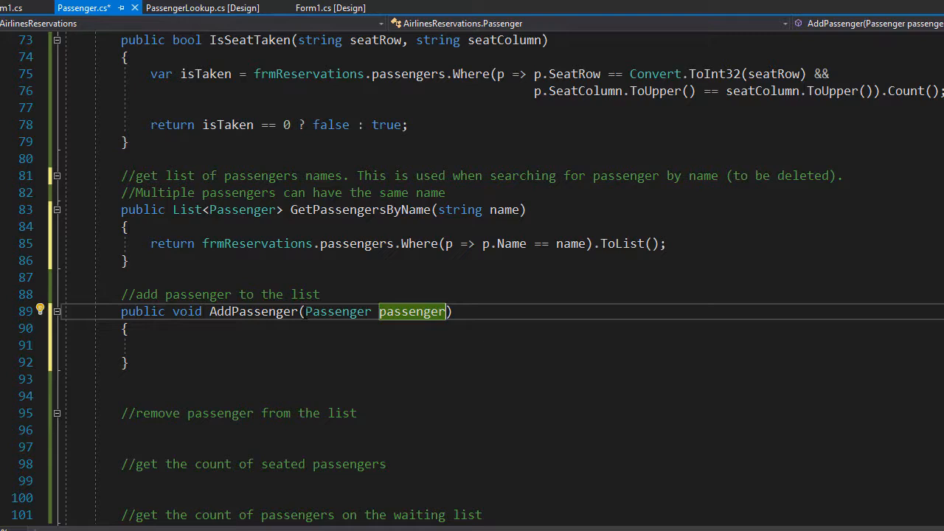
text(fr)
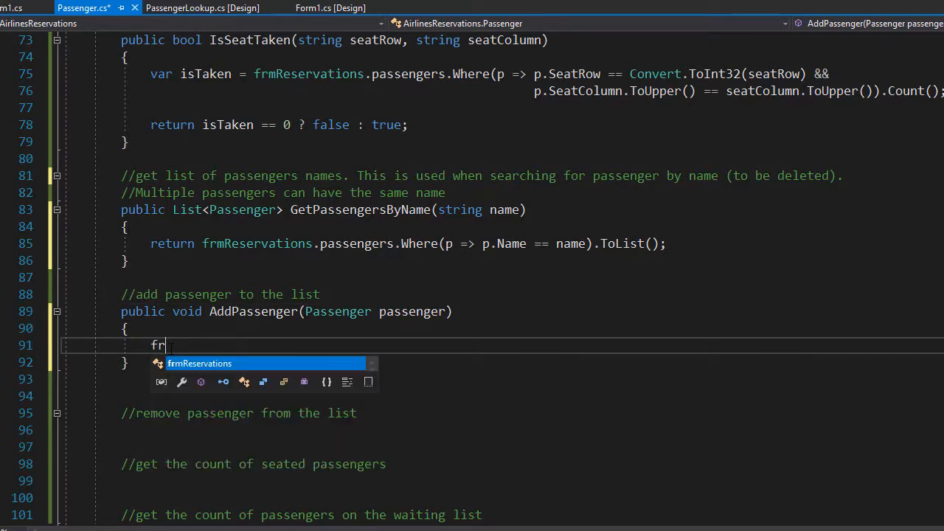
key(Tab)
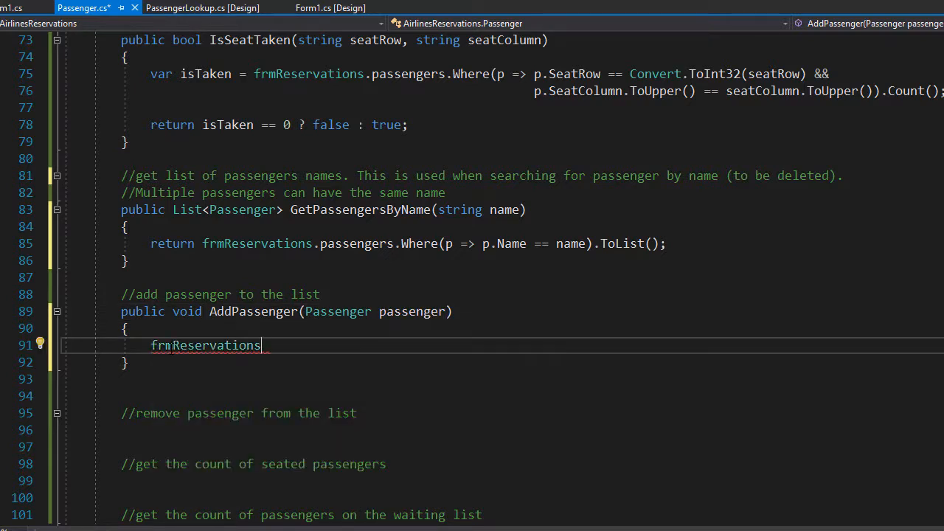
text(.pass)
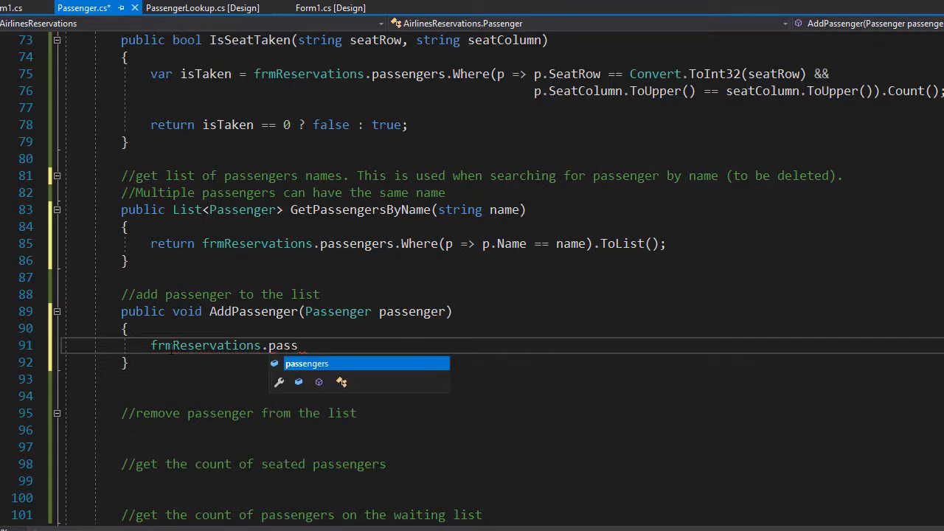
key(Tab)
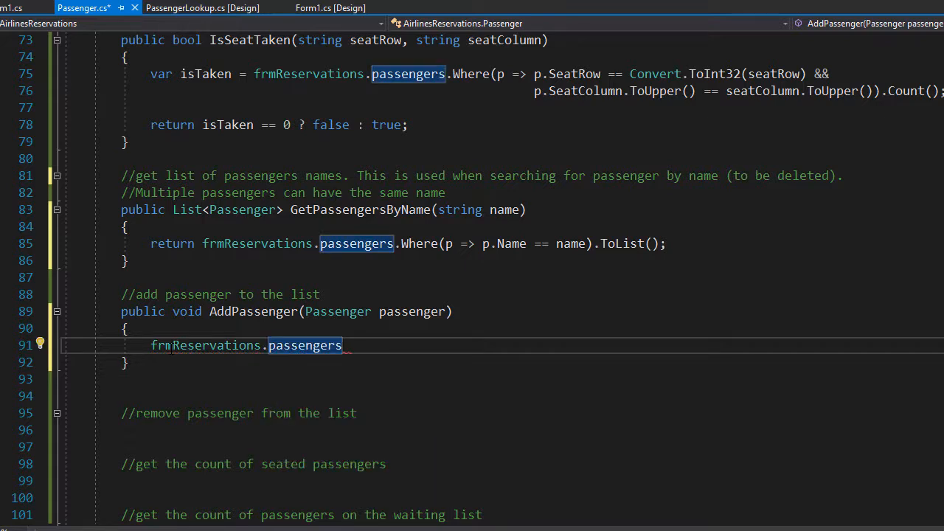
text(.Add()
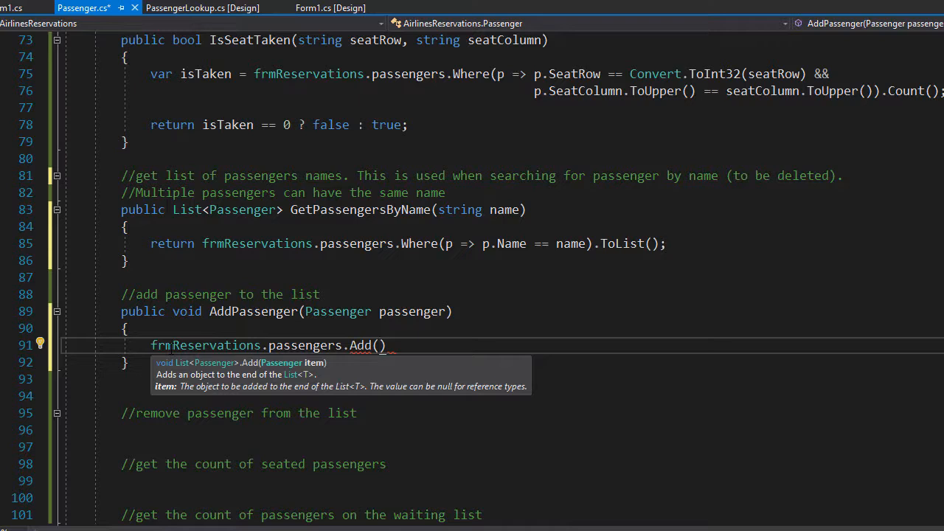
text(pass)
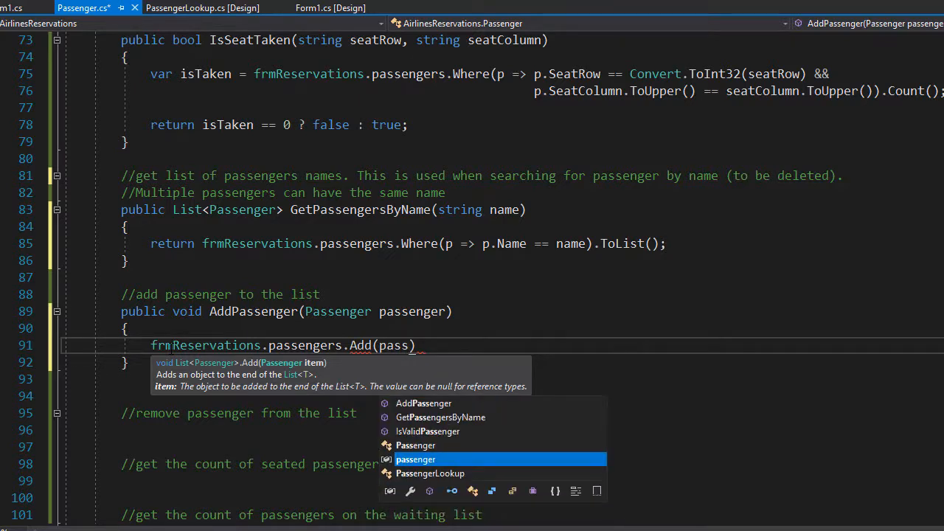
text(passenger);)
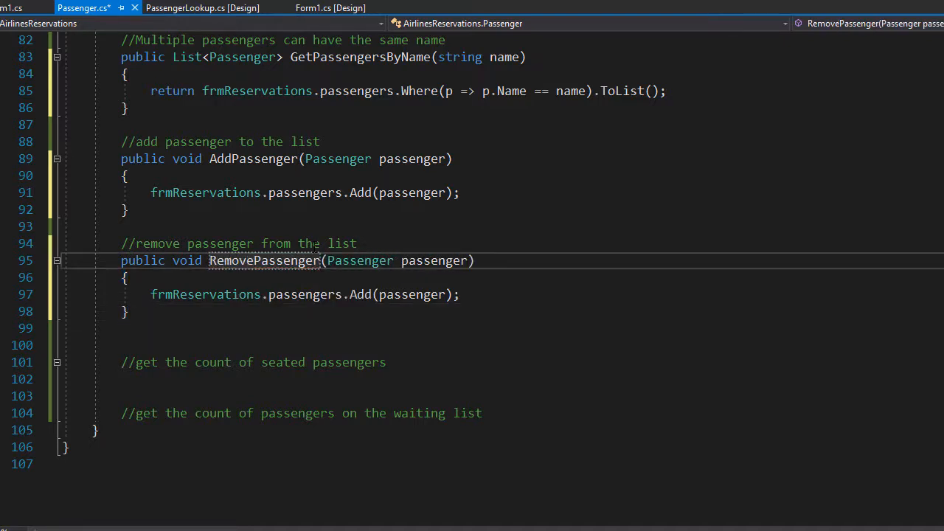
- Replace 'Add' with 'Remove' in the RemovePassenger body
drag(327, 260, 468, 260)
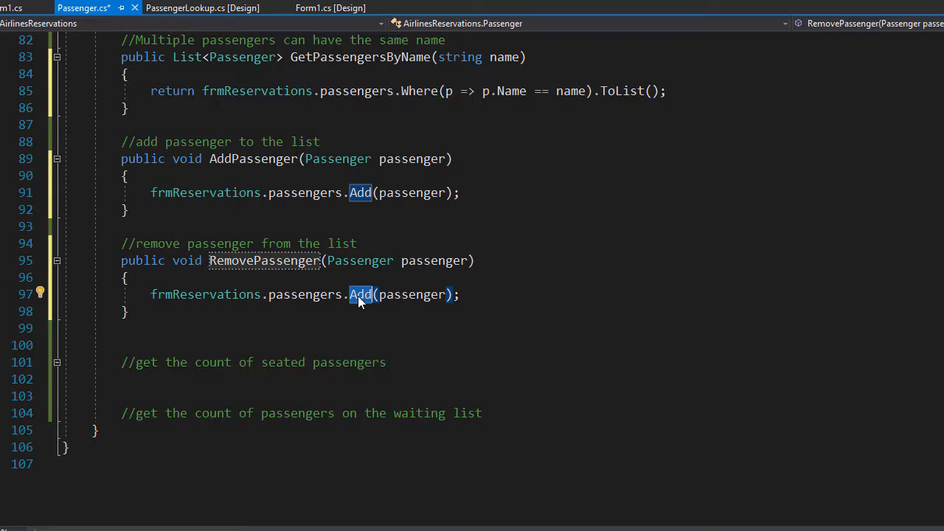
text(Remove)
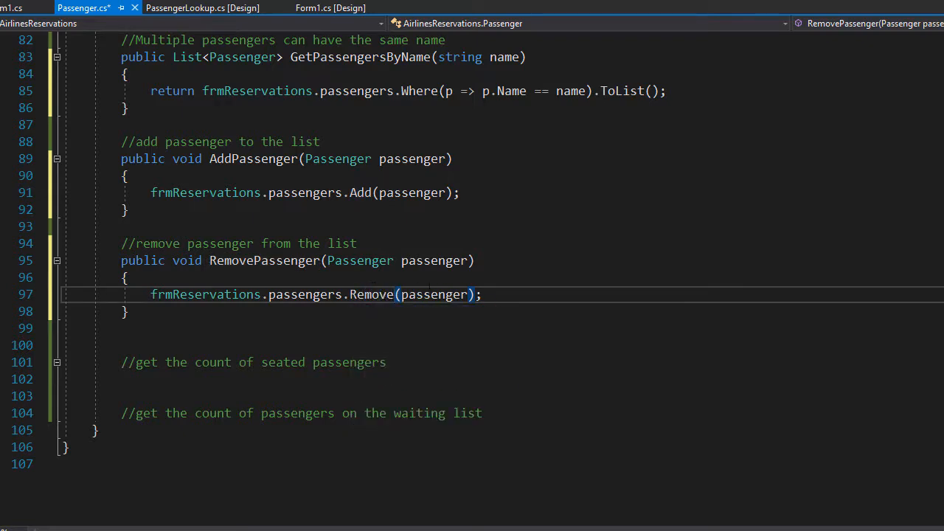